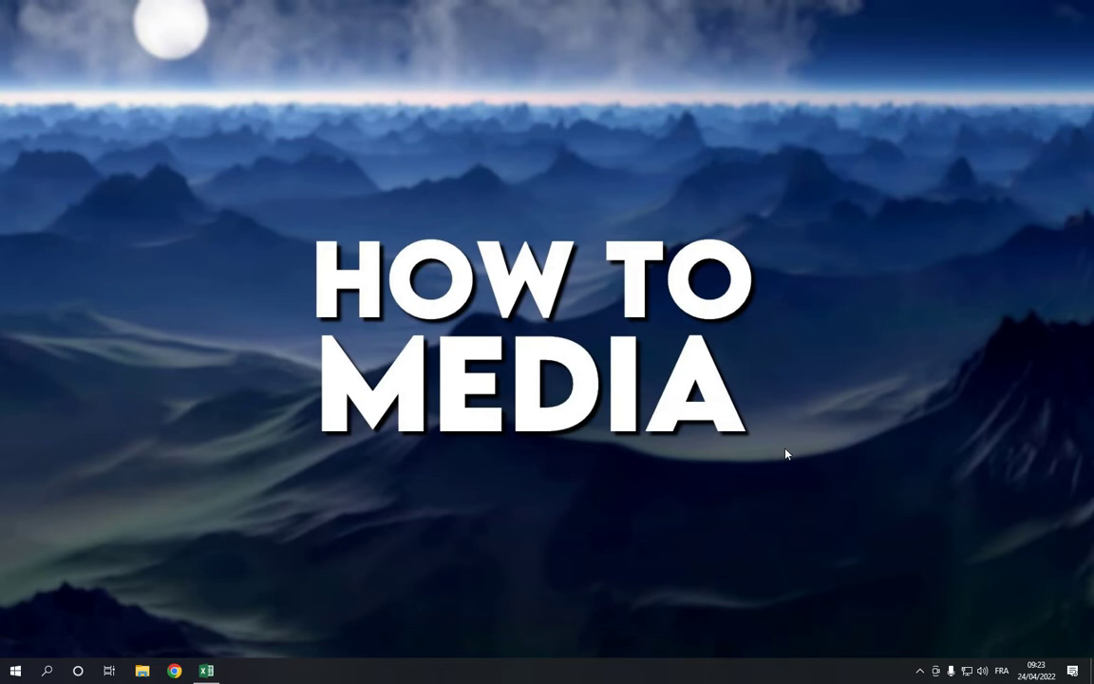
mouse_move(262, 638)
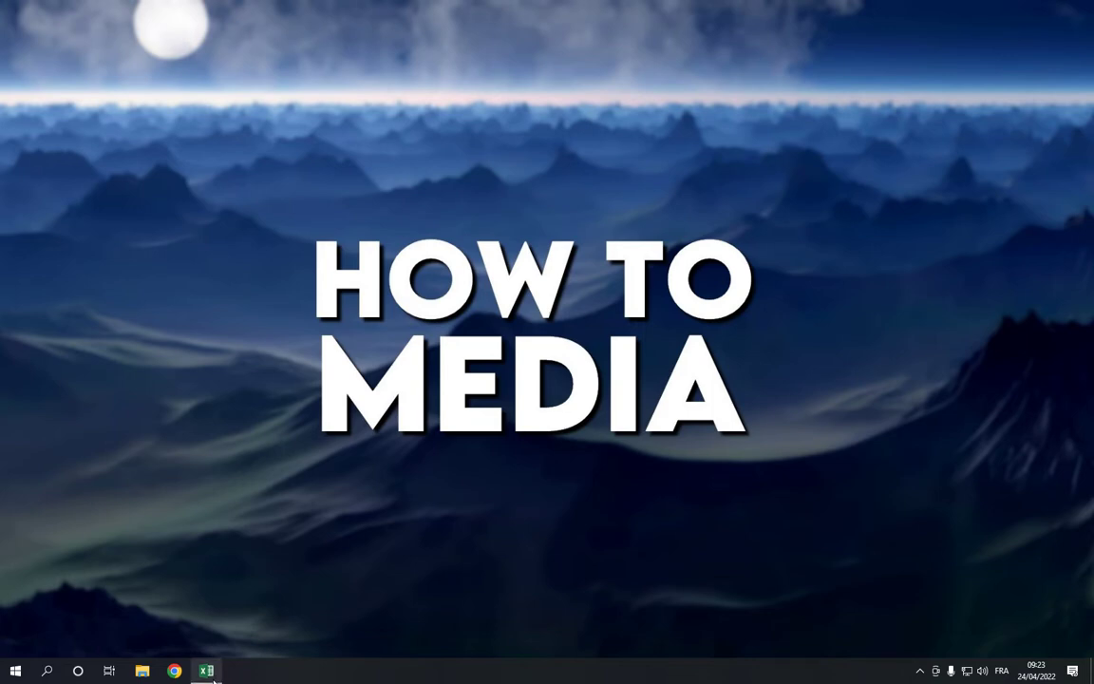
mouse_move(205, 670)
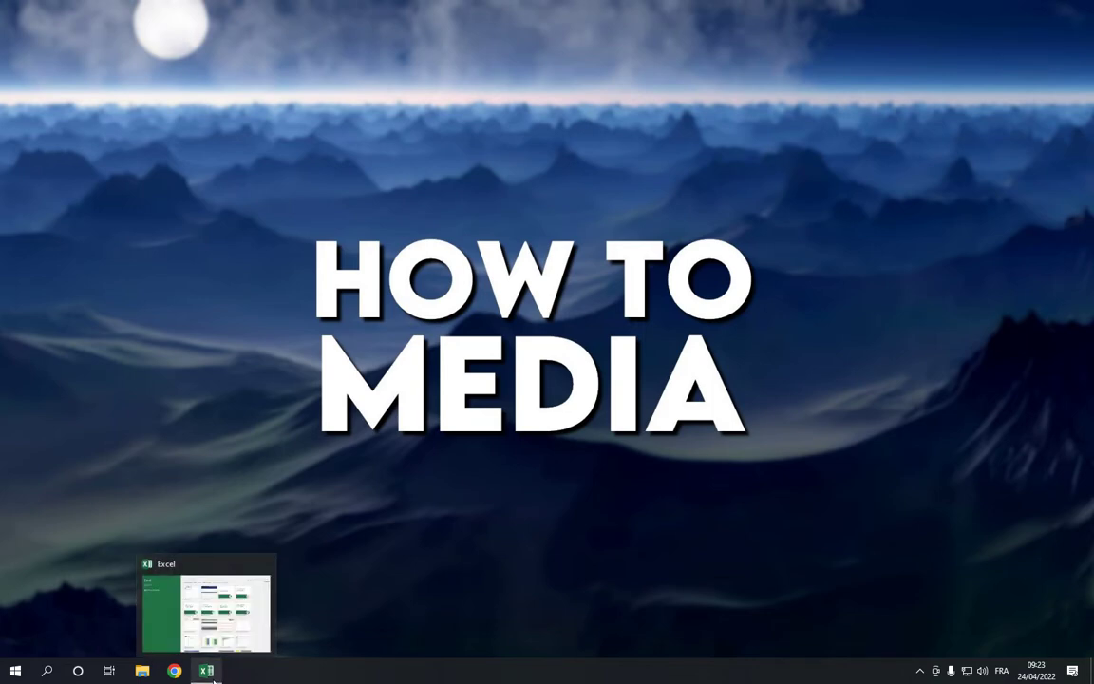
Bring Excel to the front and search its start screen for Business templates.
left_click(207, 604)
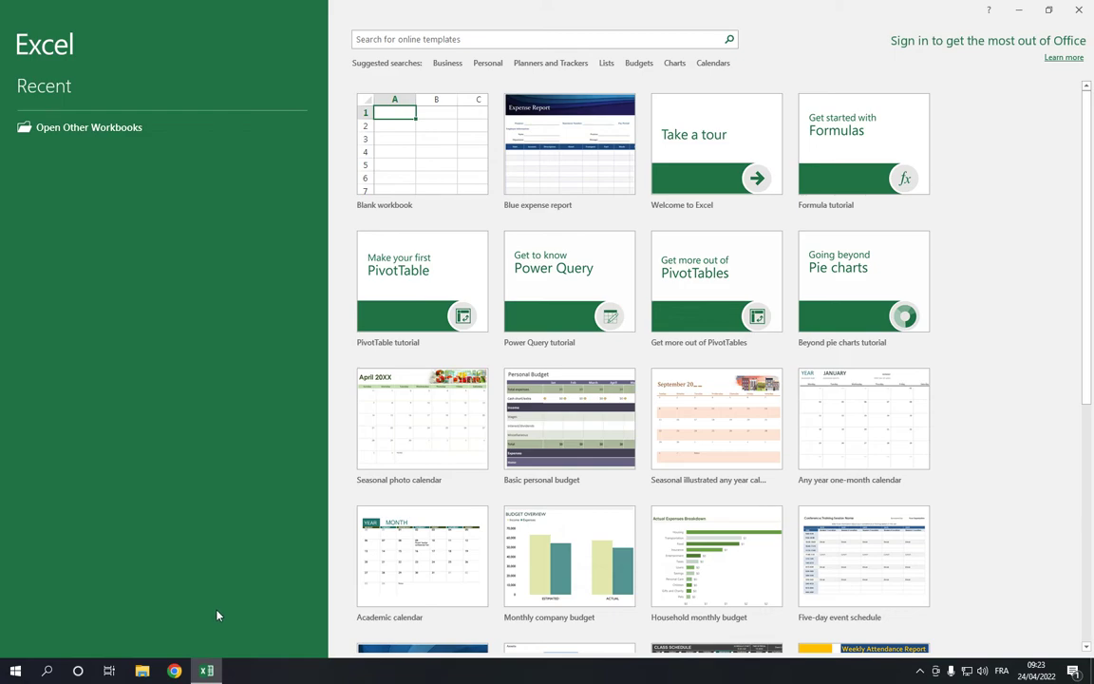
mouse_move(308, 497)
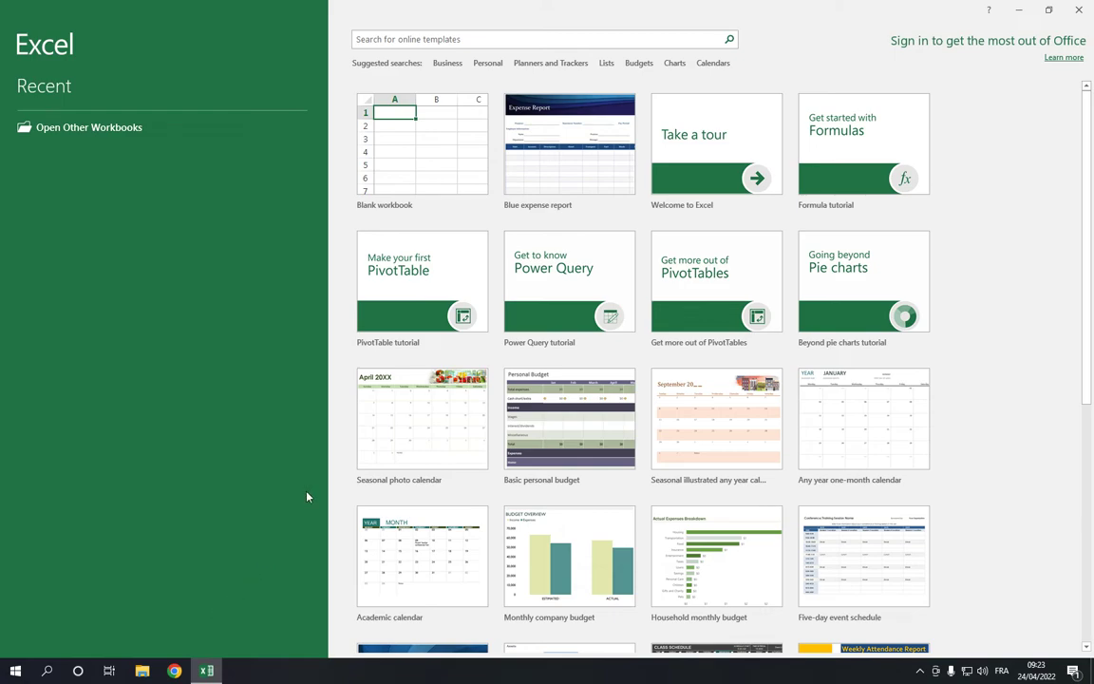
left_click(448, 63)
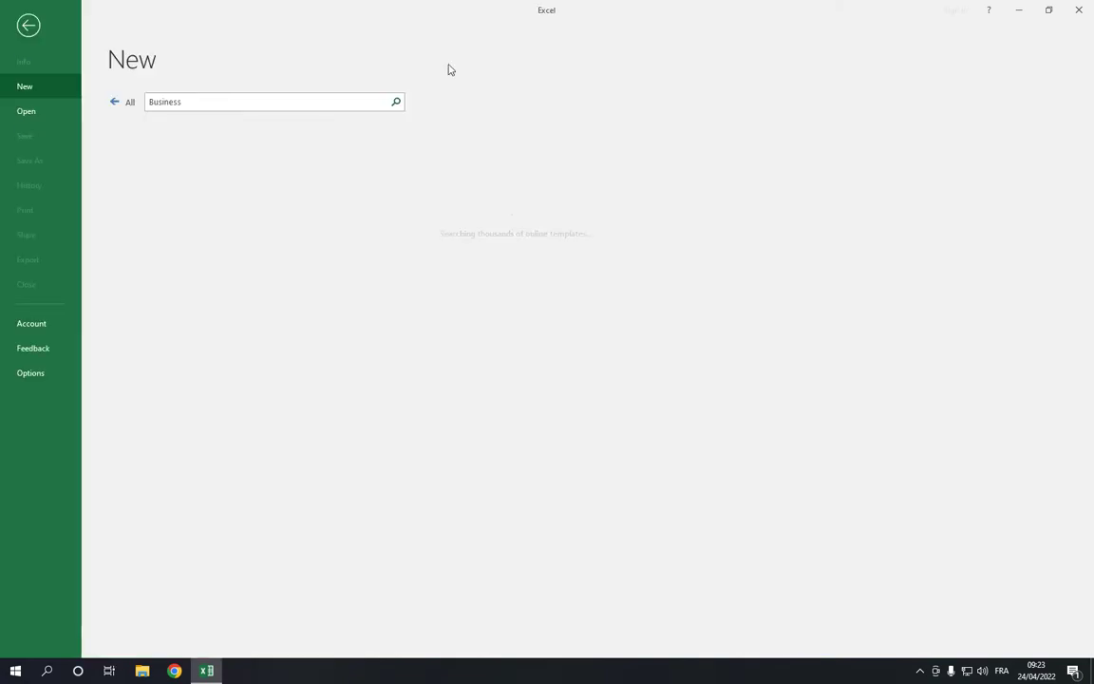
Preview the Blue mileage and expense report template from the Business results.
left_click(395, 103)
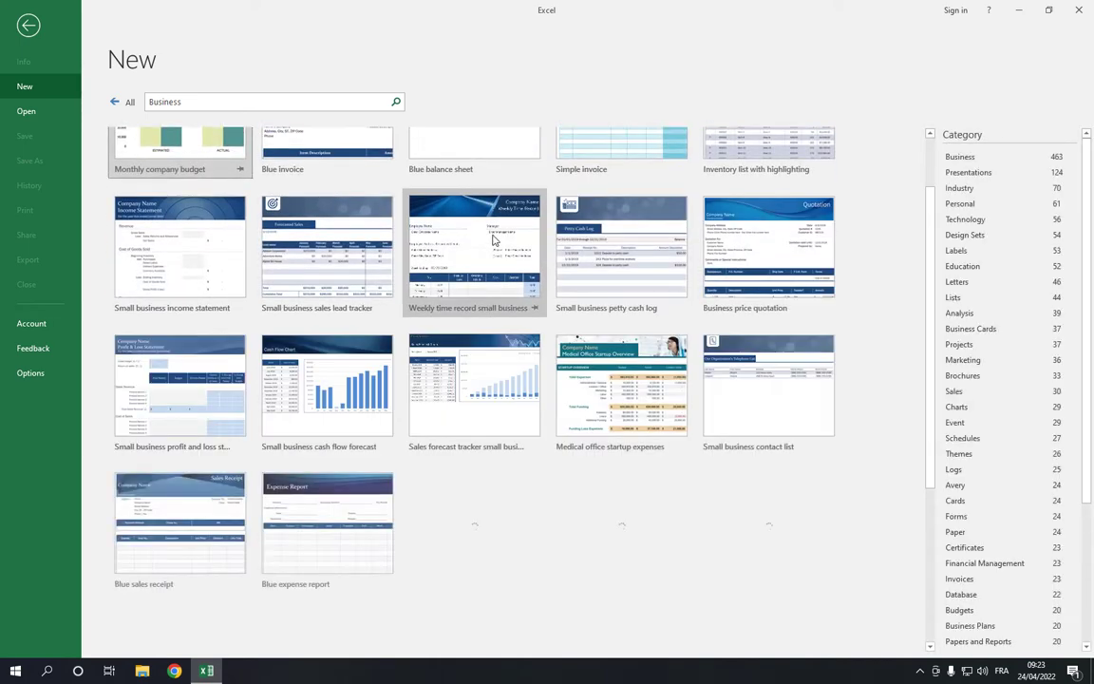
scroll("down", 3)
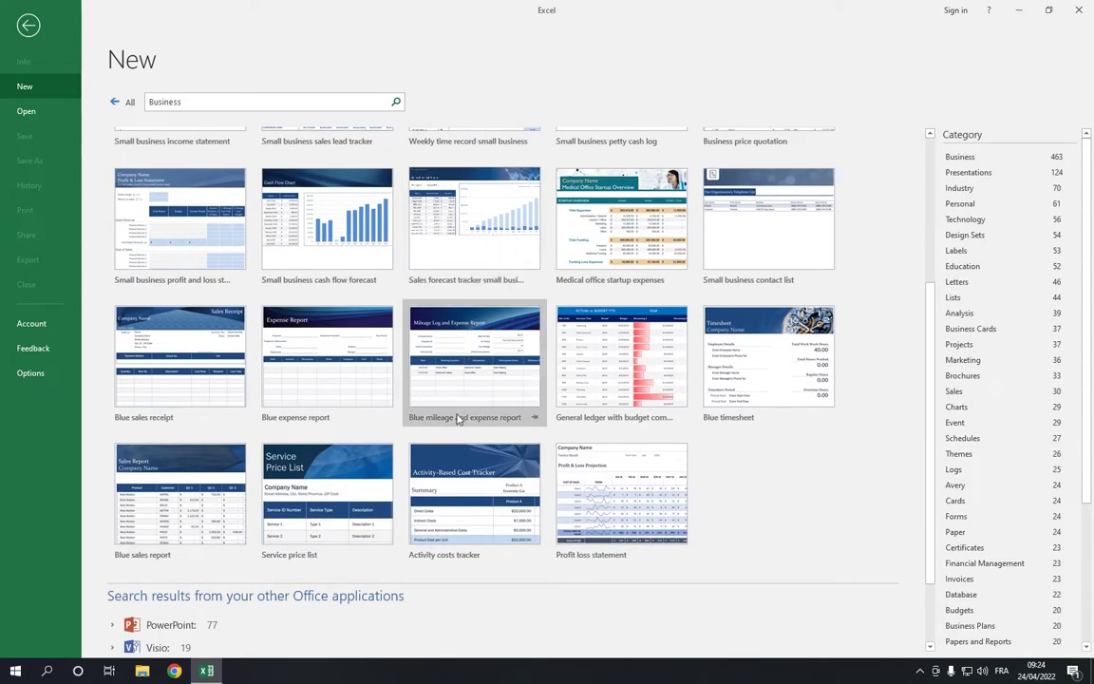
mouse_move(492, 425)
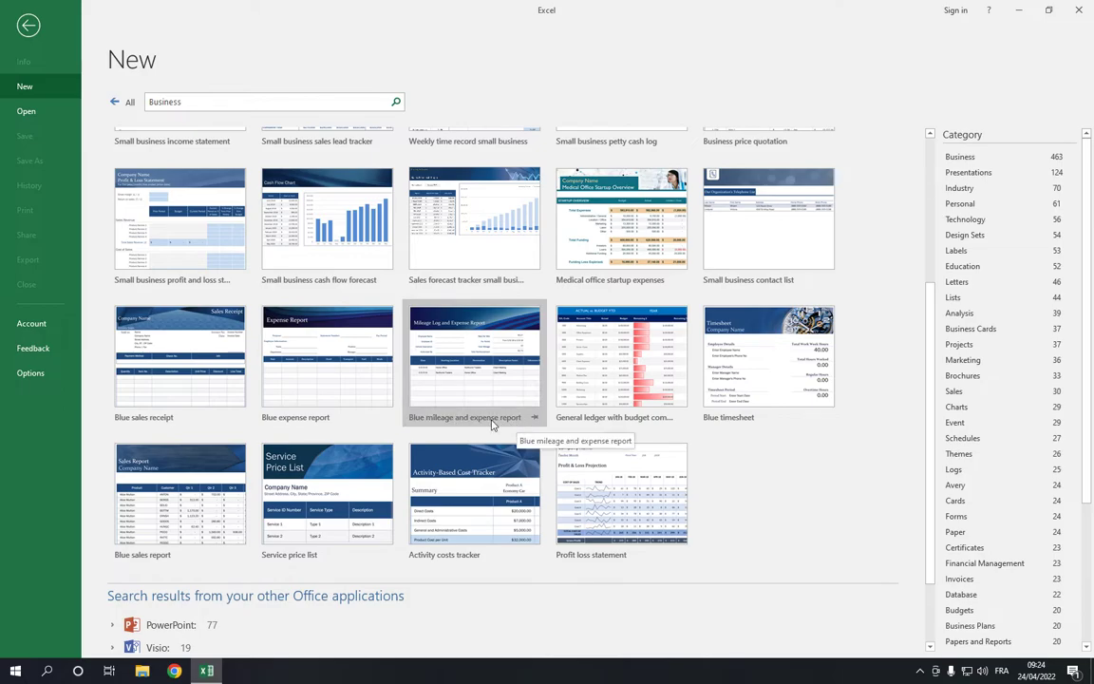
mouse_move(475, 327)
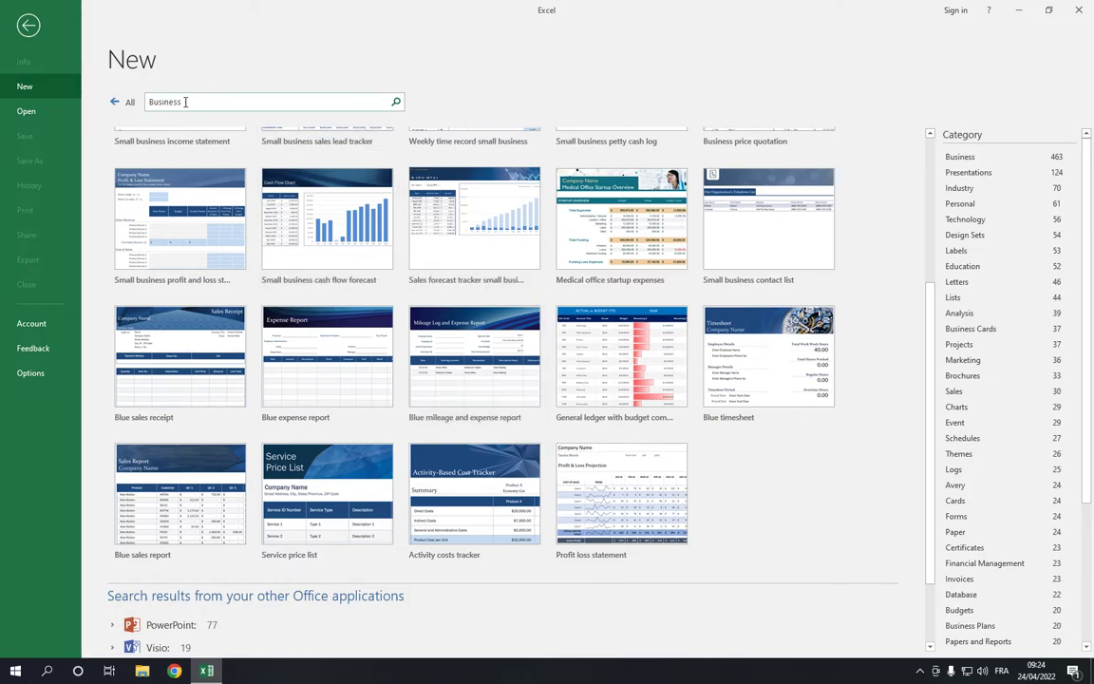
left_click(474, 355)
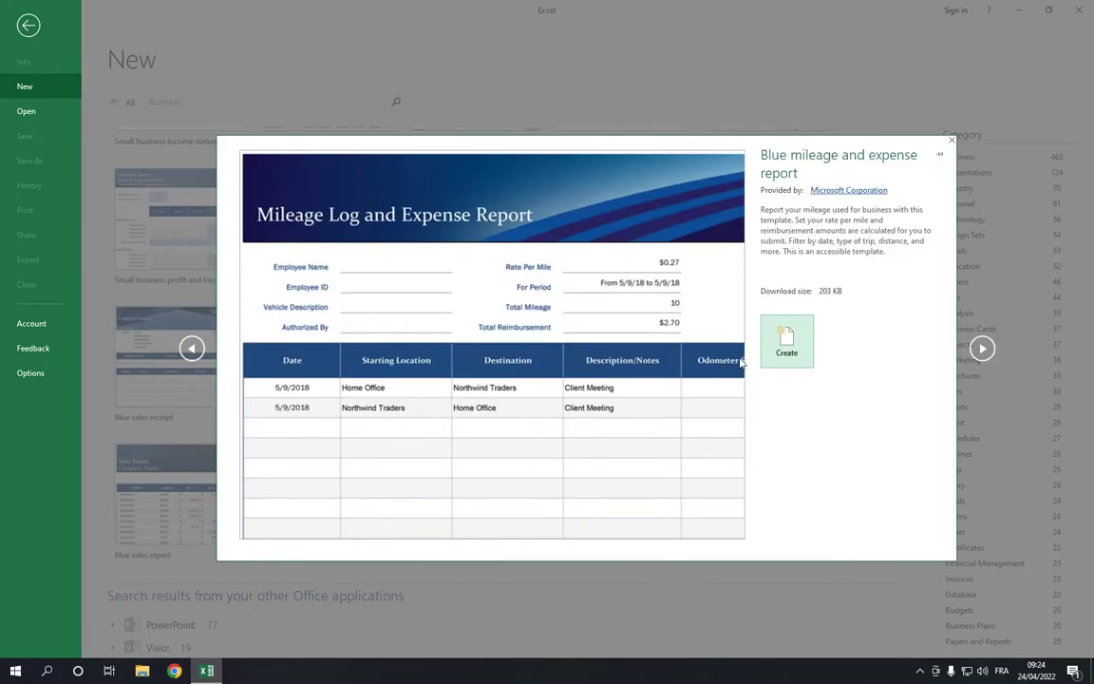
Create a new workbook from the Blue mileage and expense report template.
left_click(786, 340)
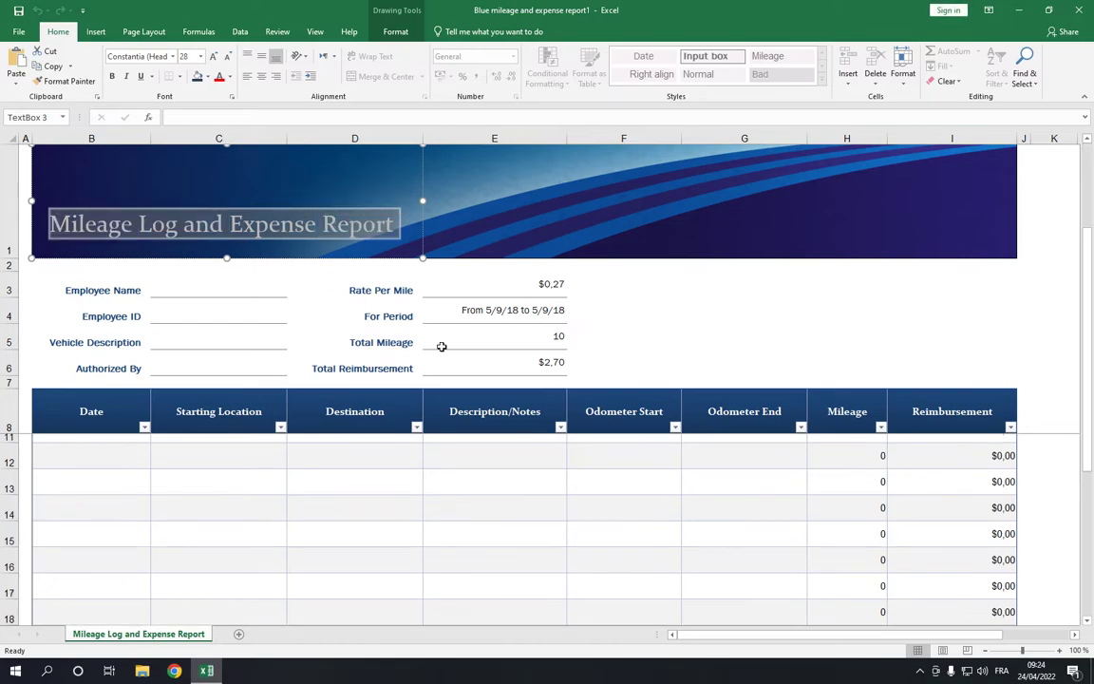
scroll("down", 3)
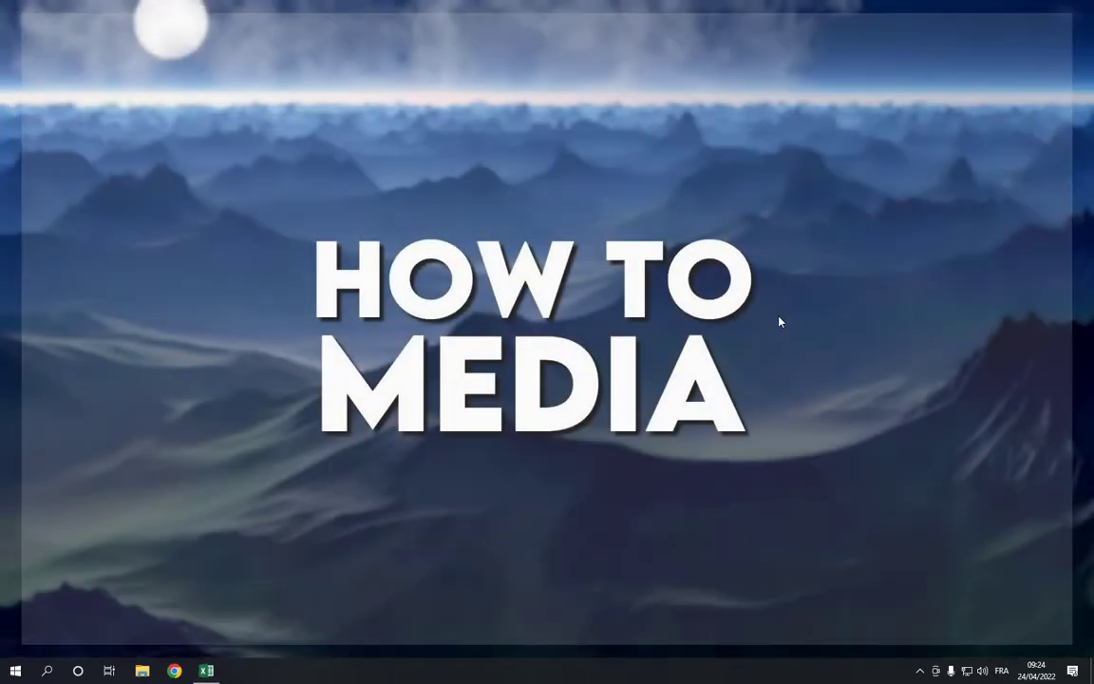
Restore Excel and show the Business template results again.
left_click(205, 672)
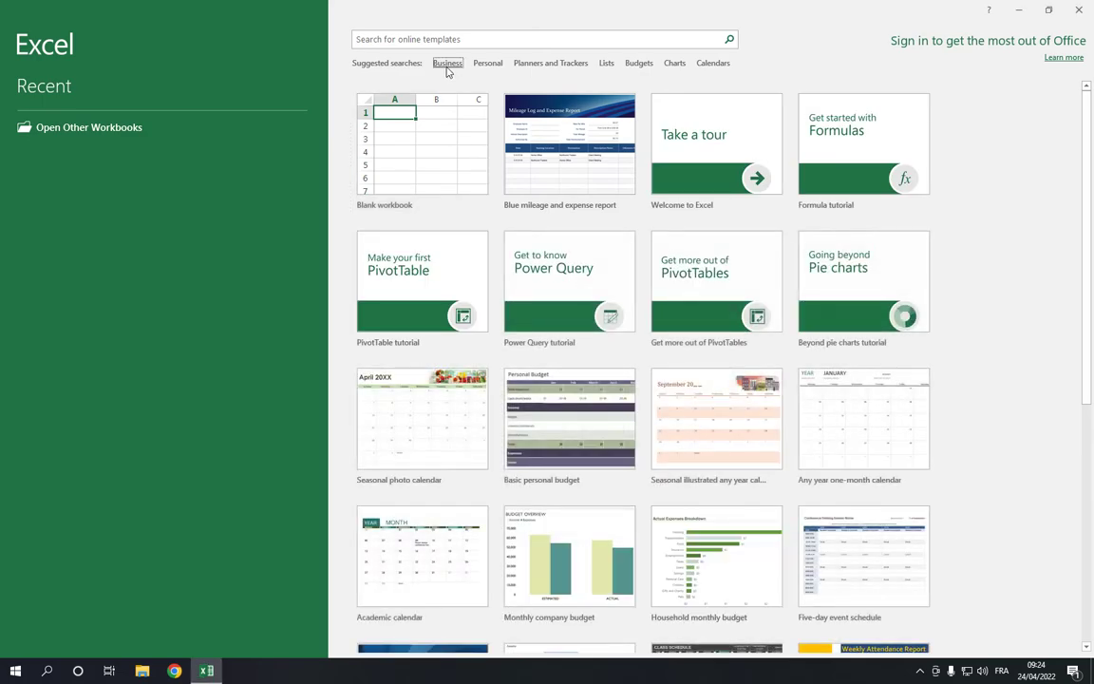
left_click(448, 63)
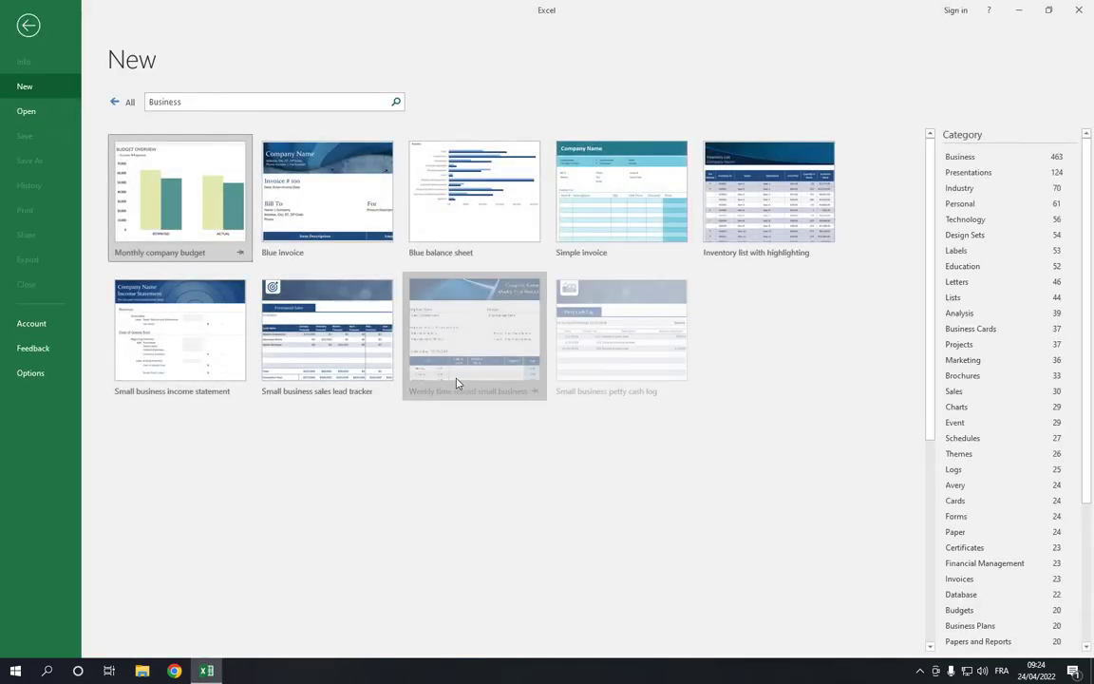
scroll("down", 3)
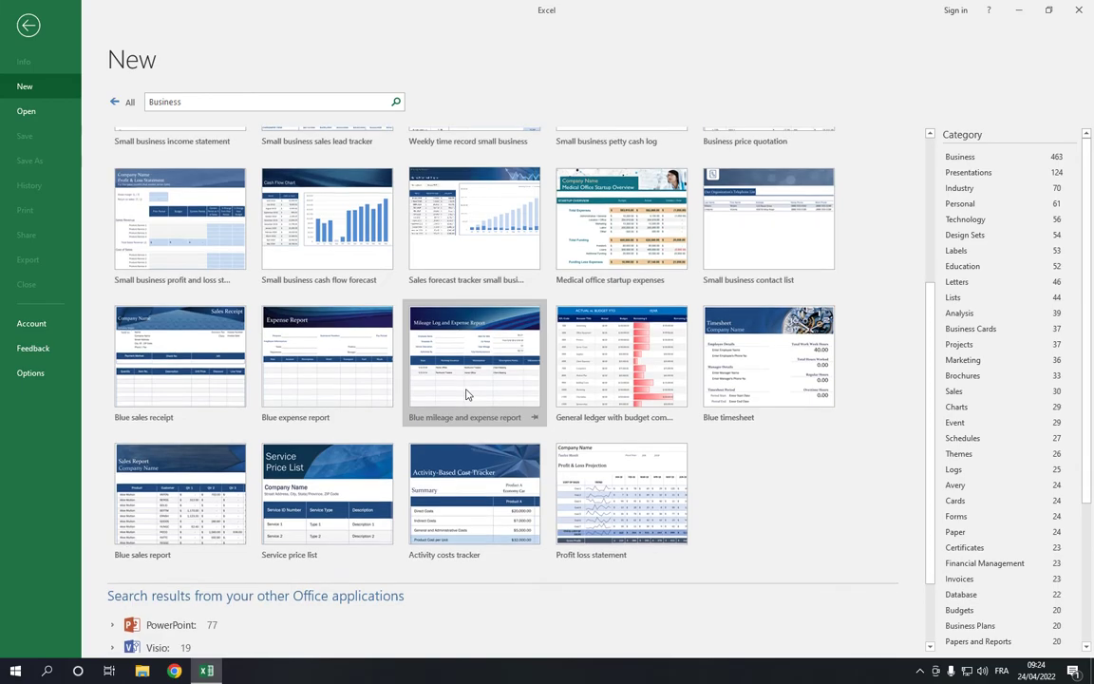